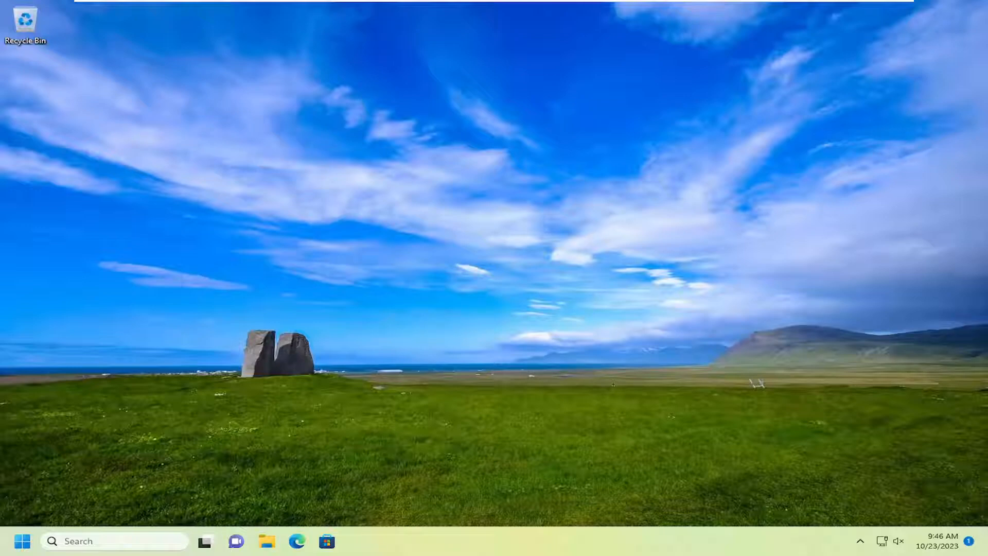
- Search Windows for 'group policy' and launch the Edit group policy result
click(113, 541)
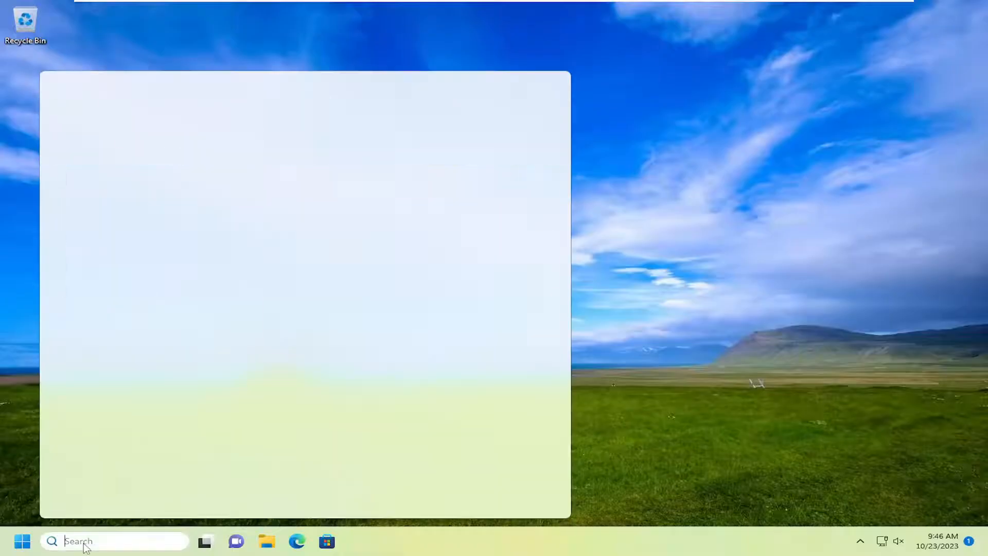
text(group policy)
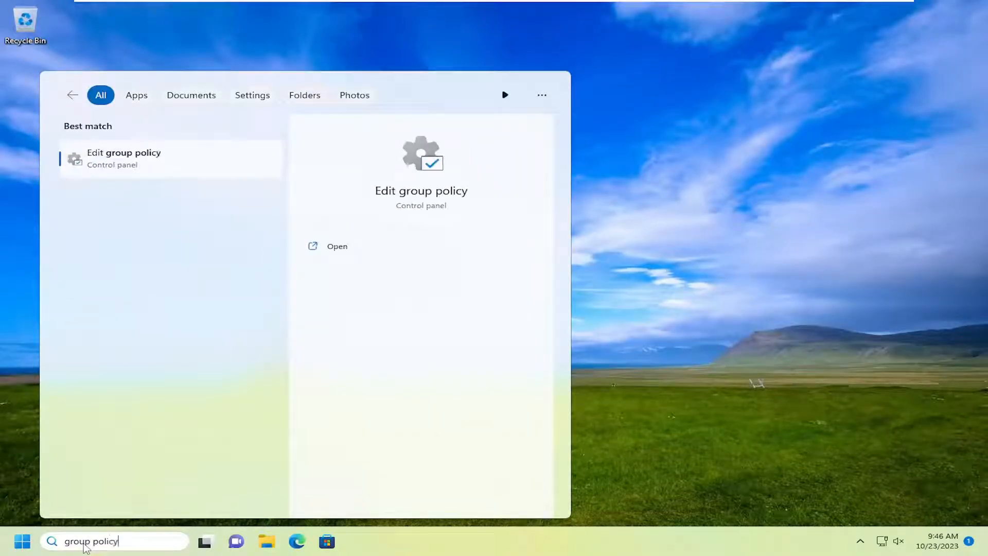
key(Escape)
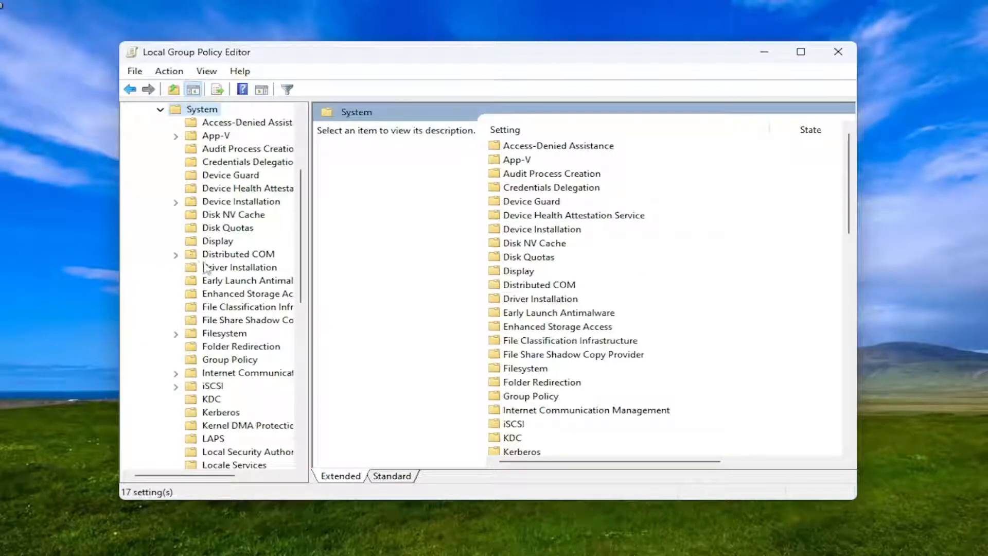
- Open the System > Logon folder and select 'Always wait for the network at computer startup and logon'
scroll(down, 3)
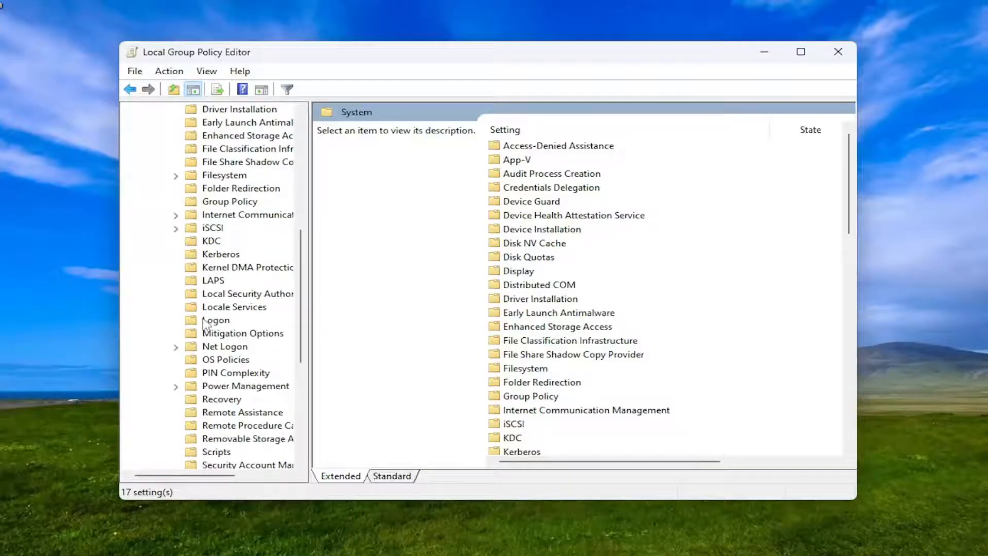
click(216, 320)
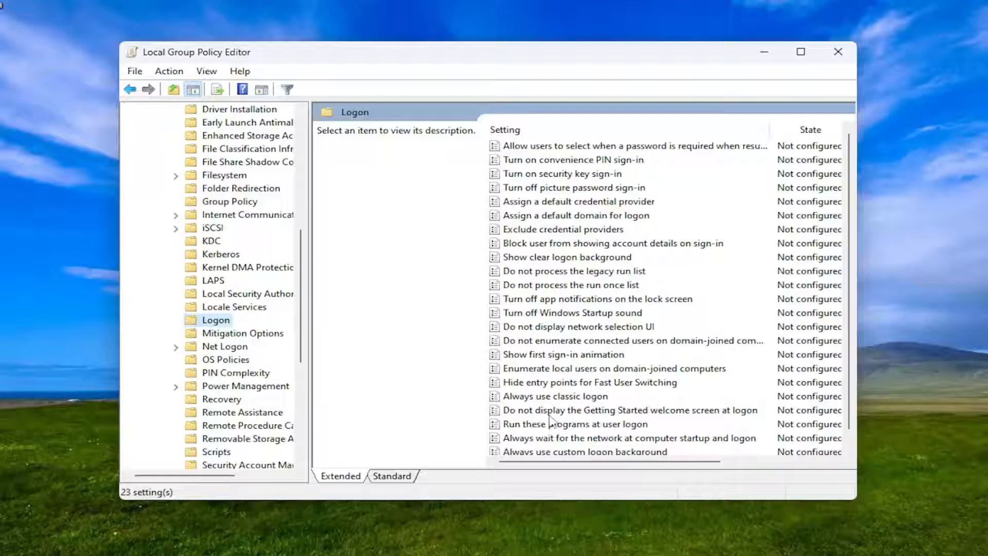
click(630, 438)
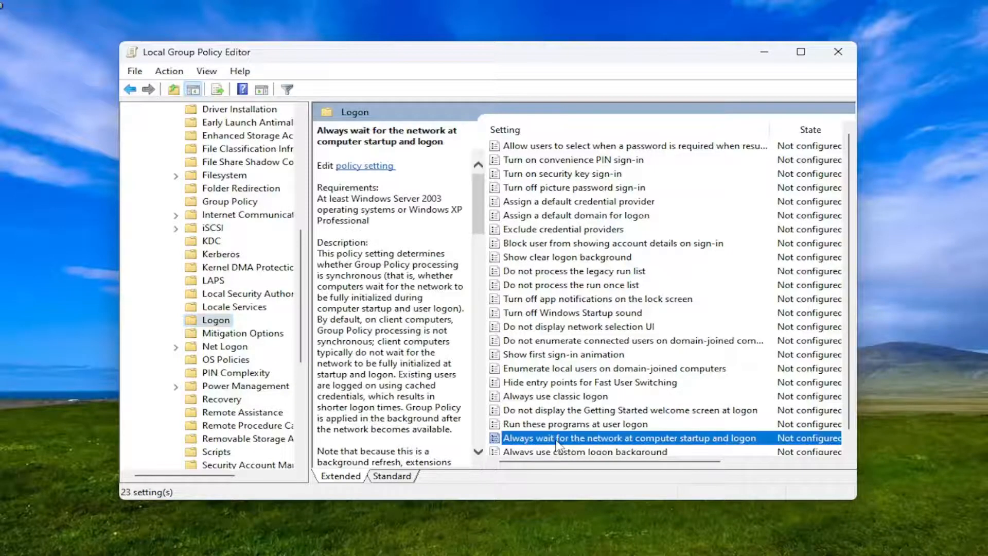
- Set 'Always wait for the network at computer startup and logon' to Enabled and apply
double_click(629, 438)
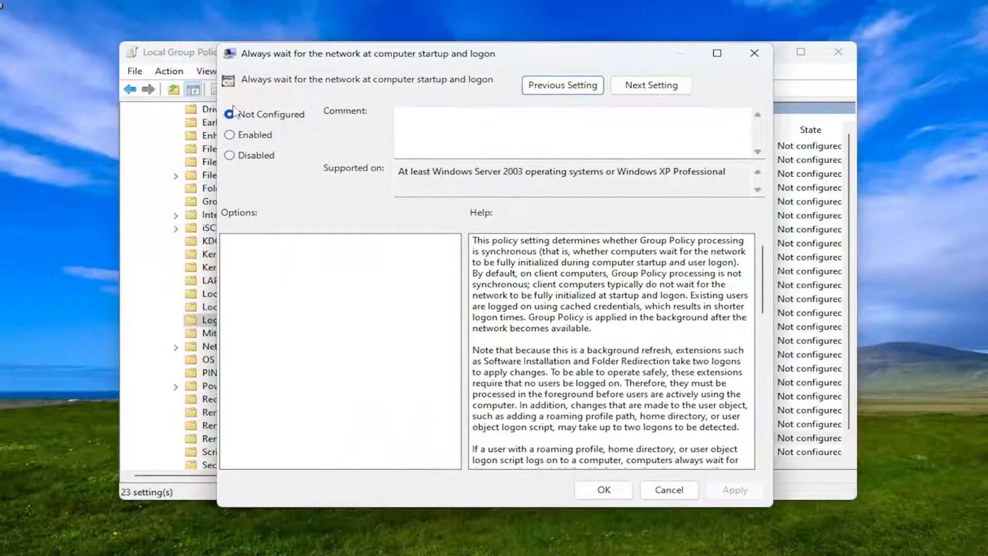
click(230, 134)
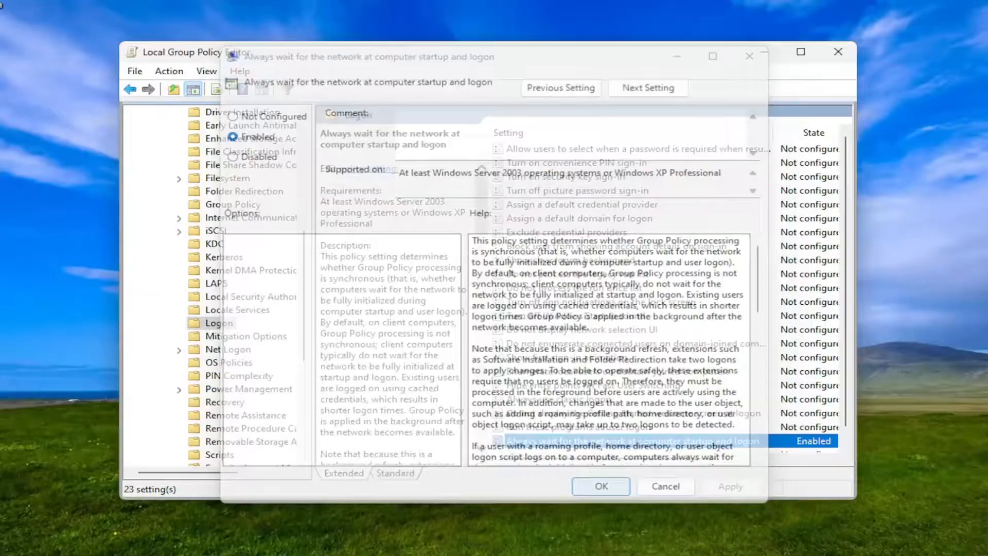
click(600, 486)
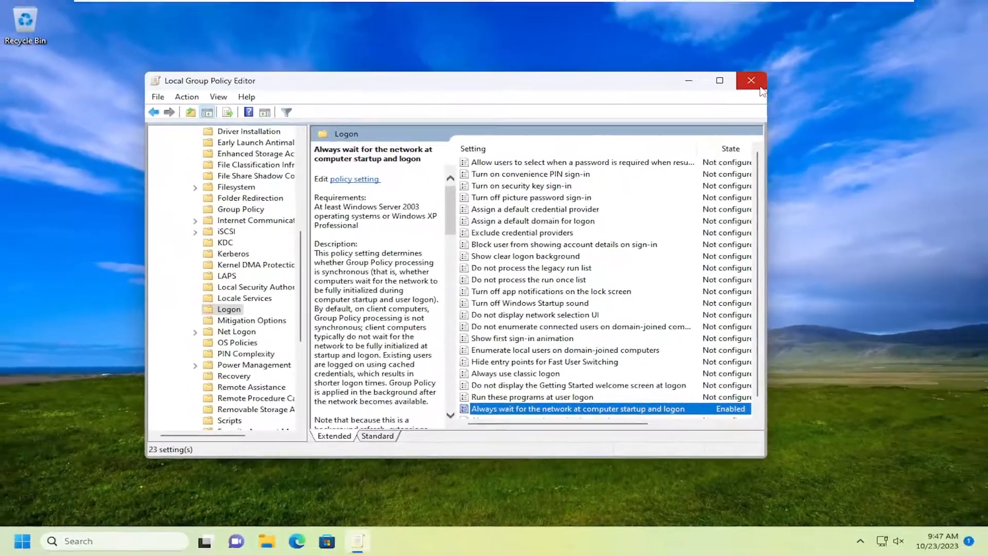
- Close the Group Policy Editor and search Windows for %temp%
click(23, 541)
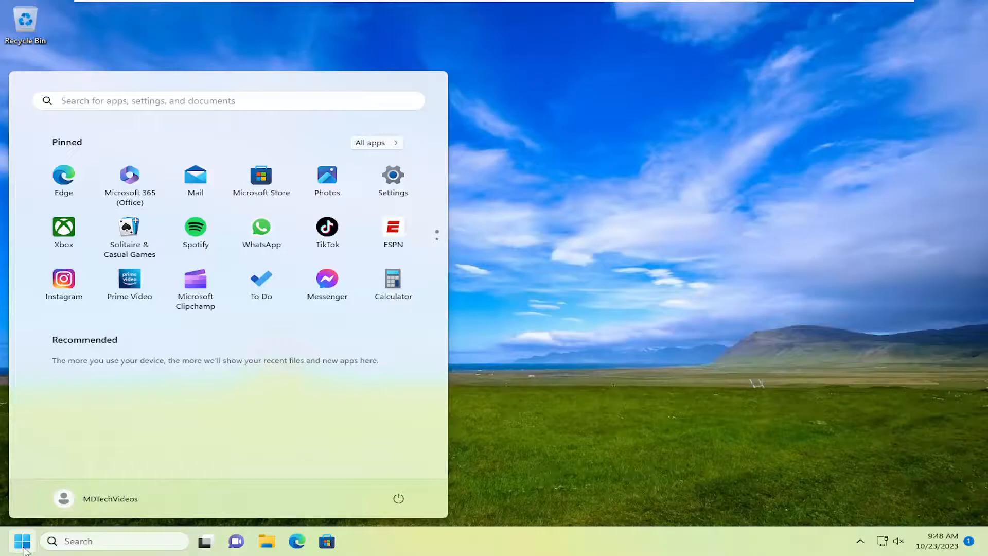
text(%temp%)
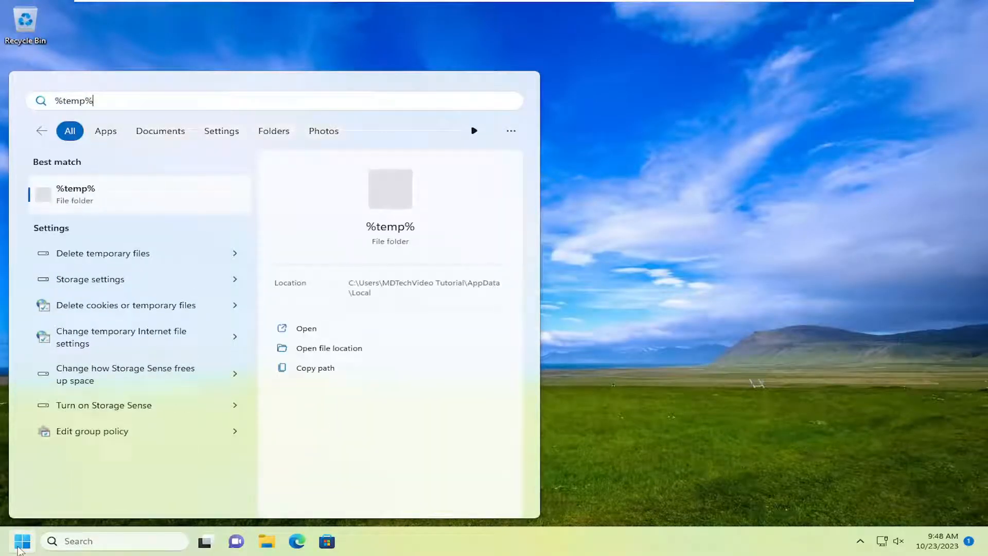
mouse_move(76, 194)
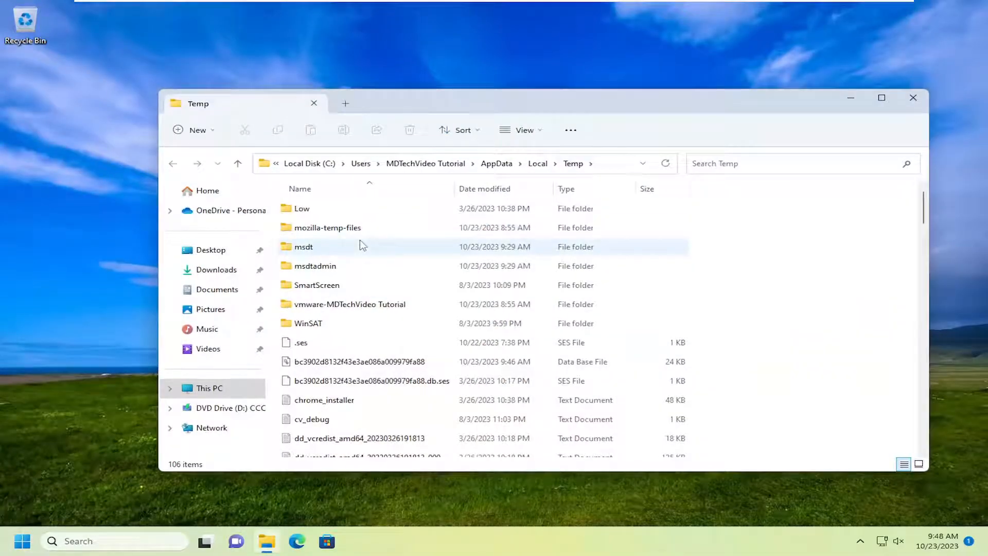
- Delete all items in Temp, skipping locked files for all items, then close the folder
key(ctrl+a)
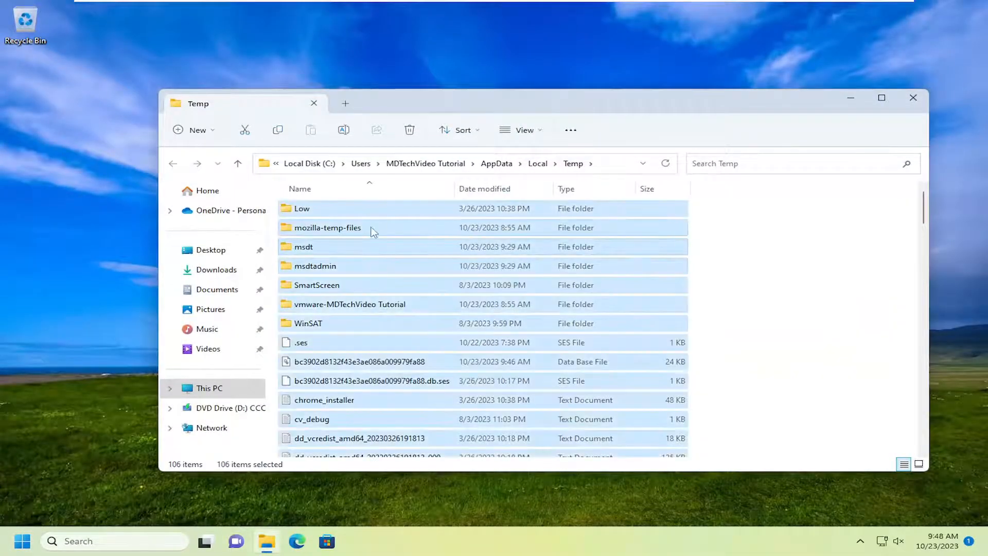
mouse_move(546, 458)
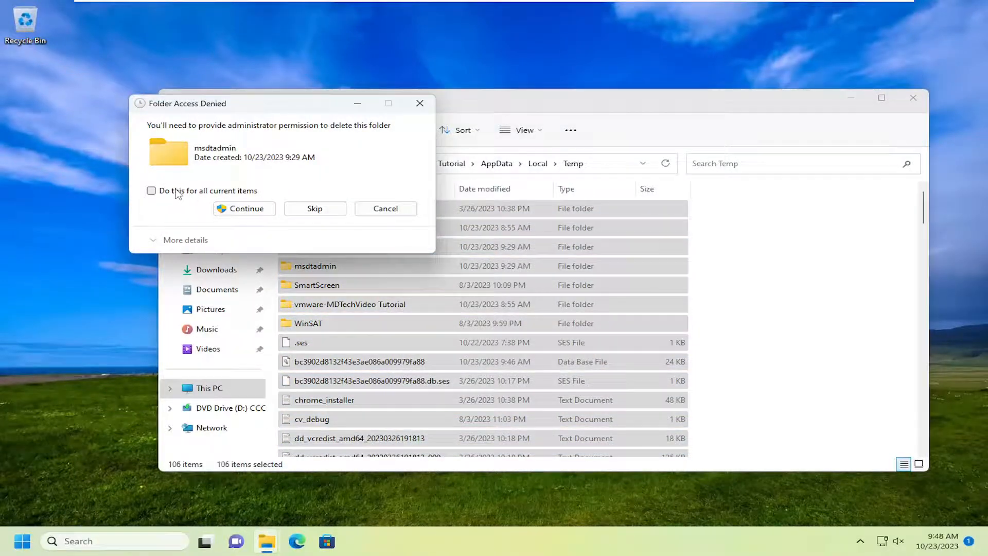
click(245, 208)
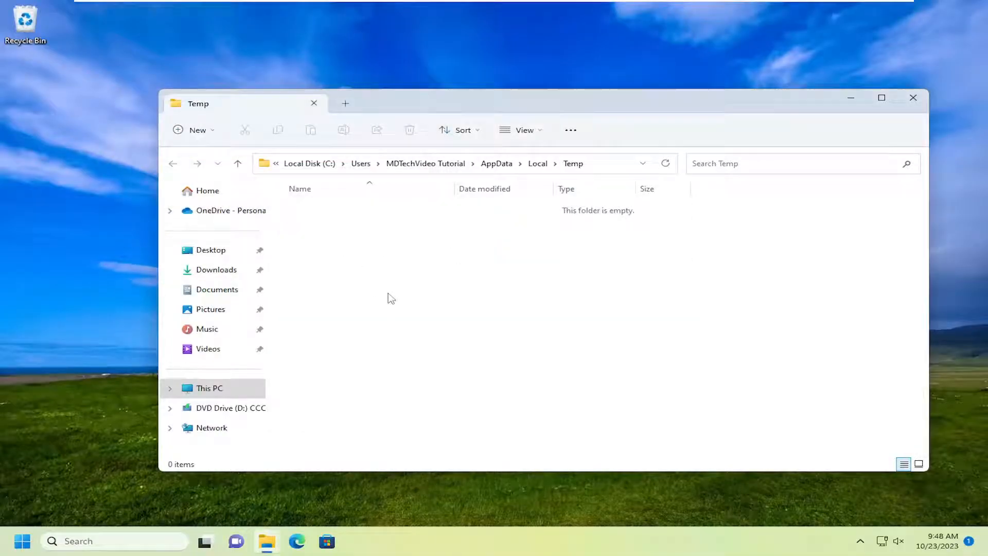
mouse_move(693, 248)
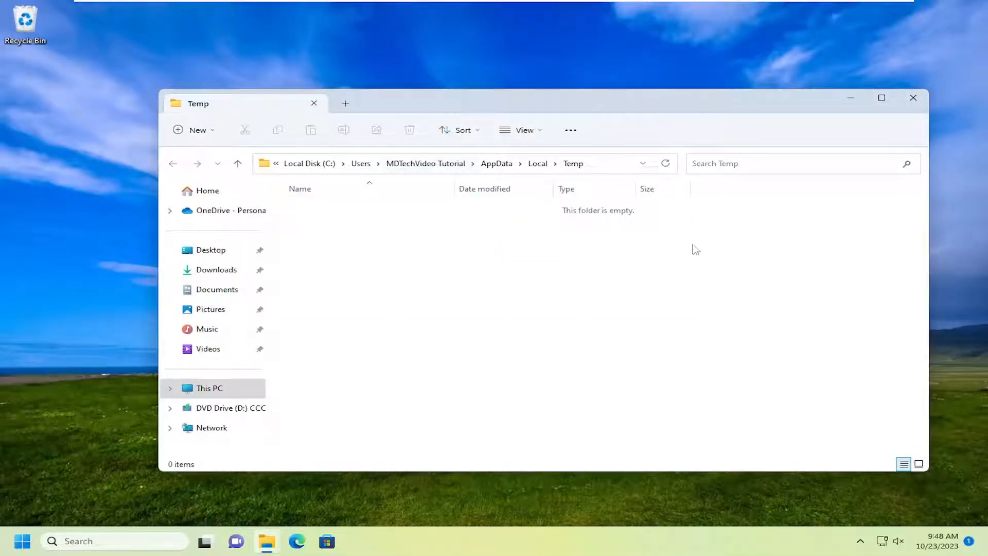
click(913, 98)
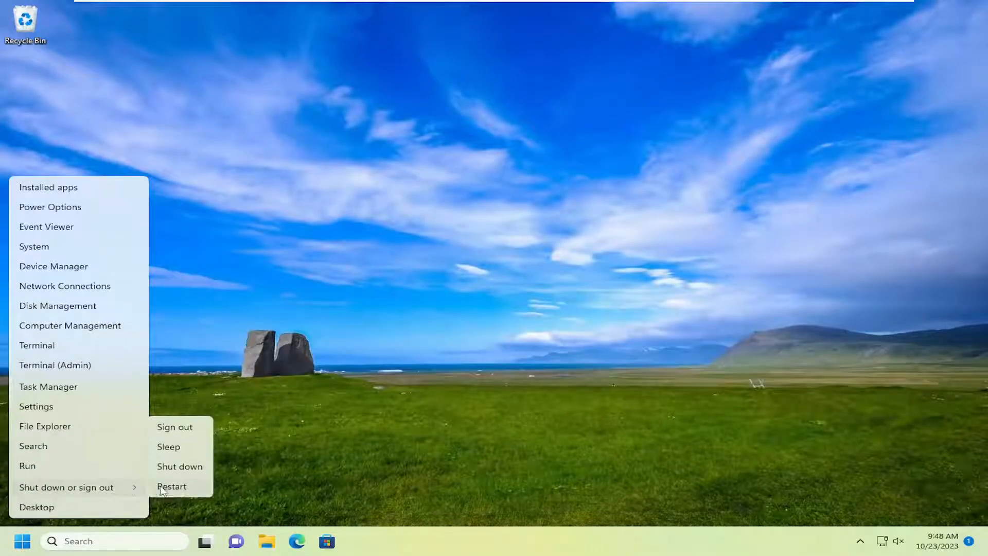
- Choose Restart from the Start menu's Shut down or sign out options
click(171, 486)
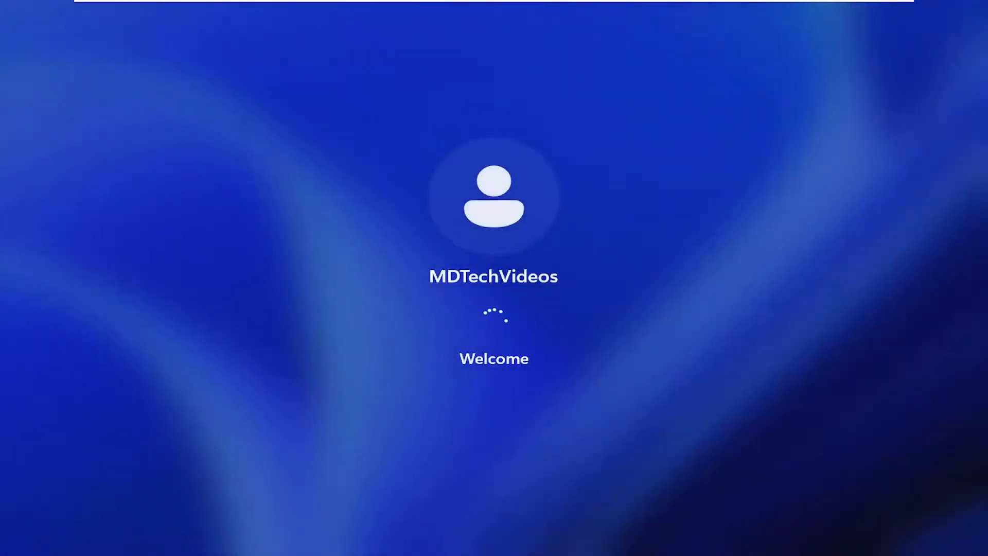